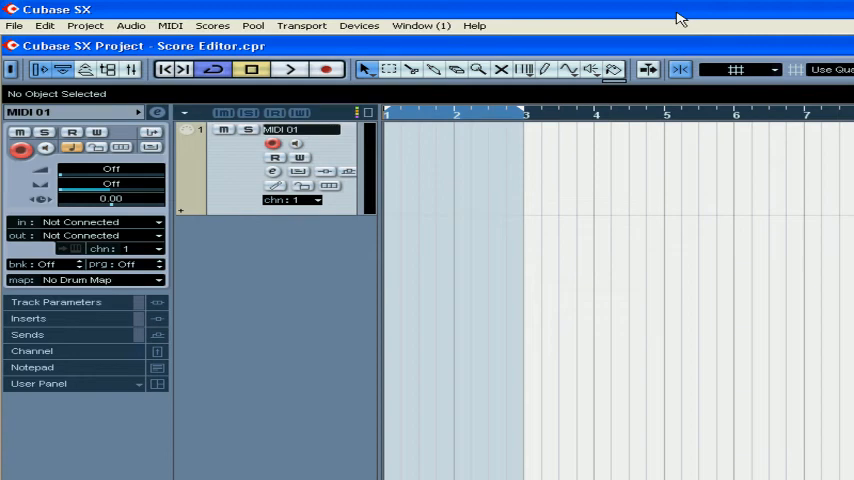
mouse_move(557, 73)
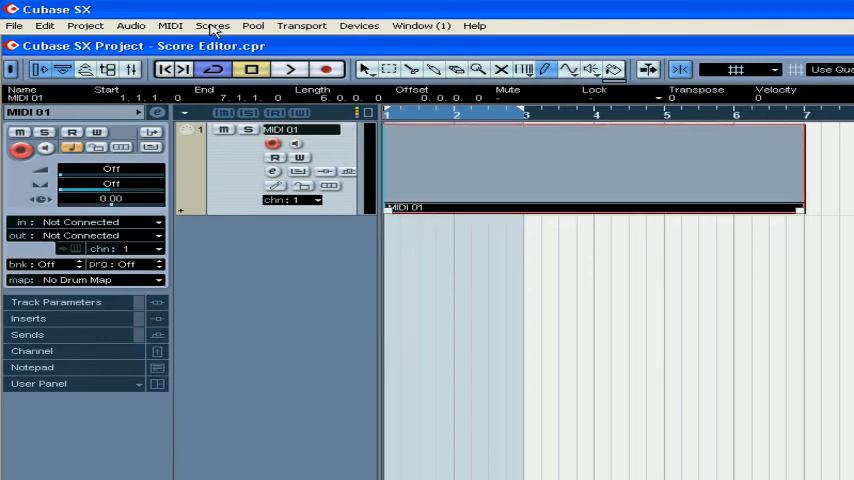
- Open the empty bars 1–7 MIDI 01 part in the Score Editor
click(212, 25)
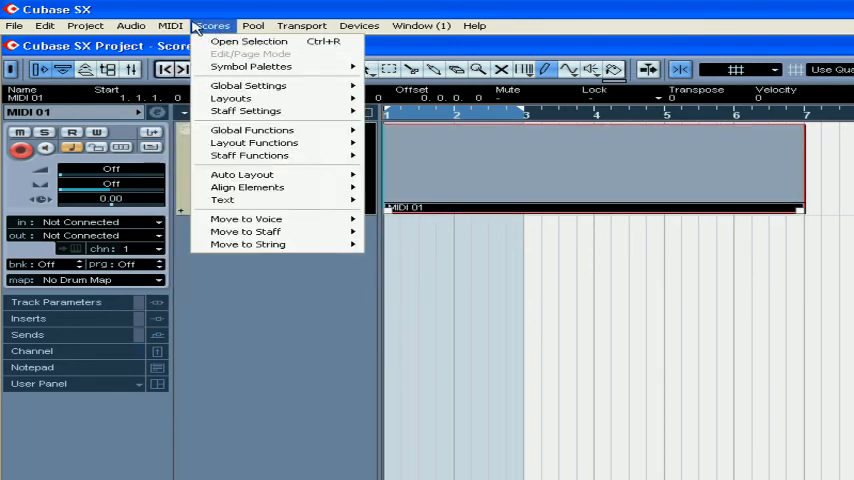
click(170, 25)
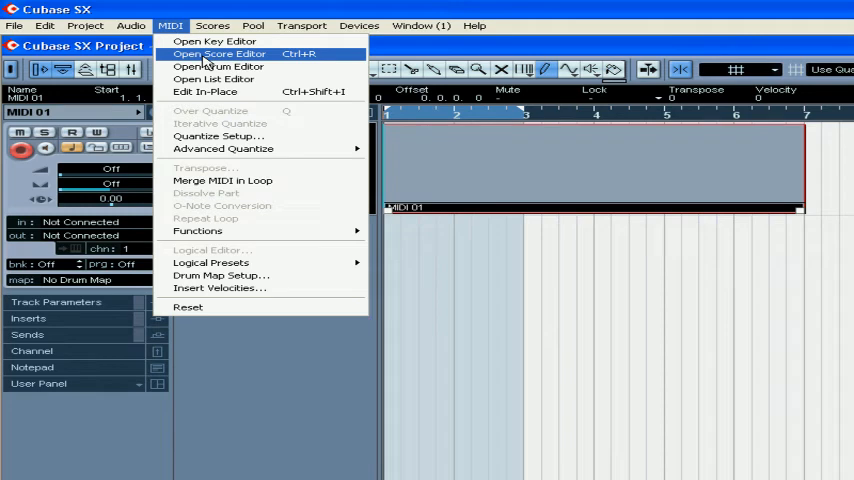
click(219, 53)
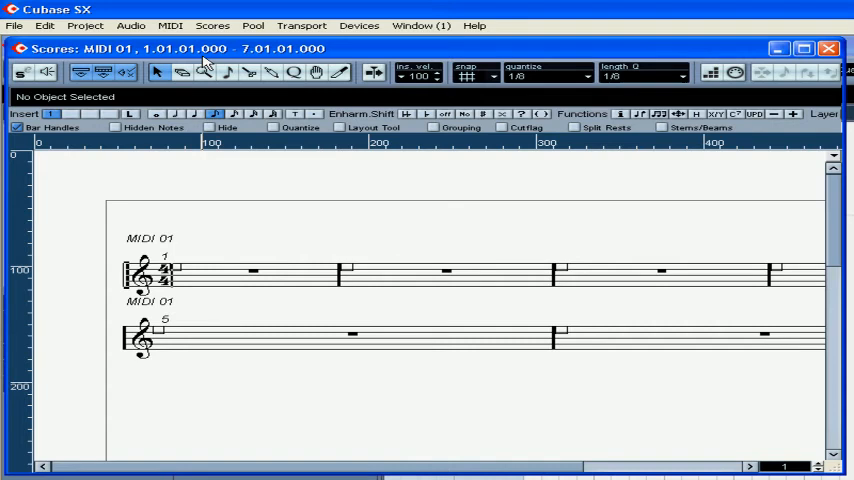
mouse_move(366, 410)
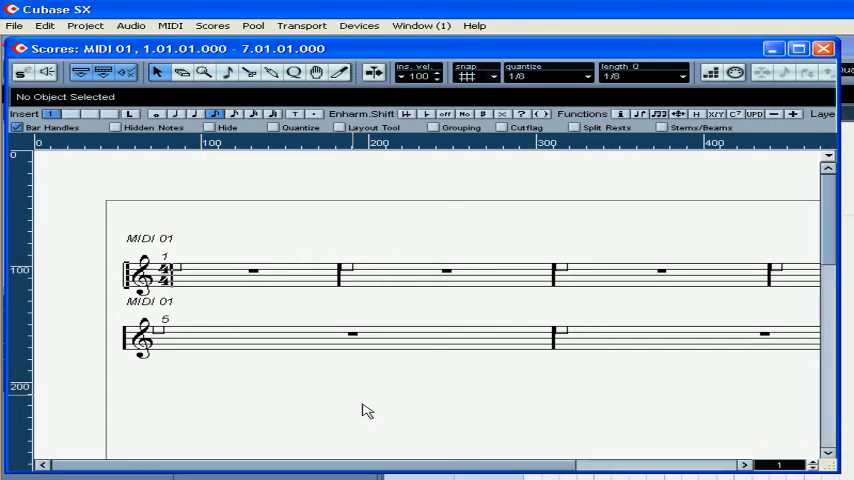
click(212, 25)
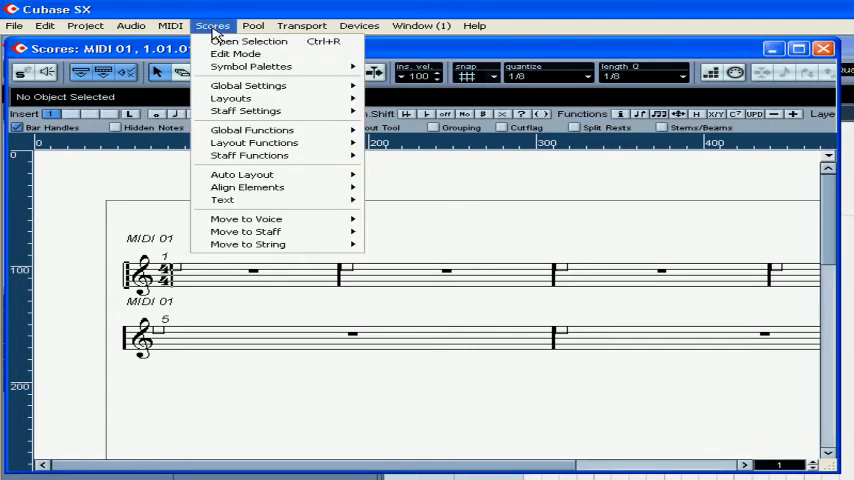
mouse_move(235, 53)
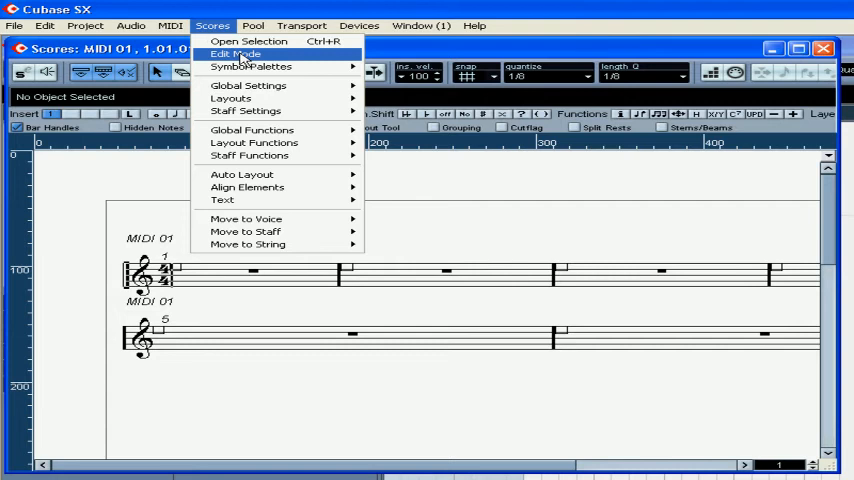
click(234, 53)
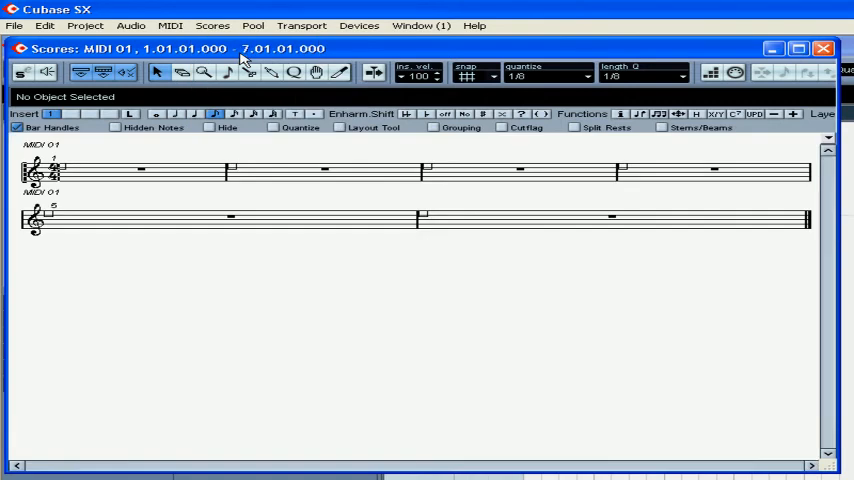
mouse_move(467, 474)
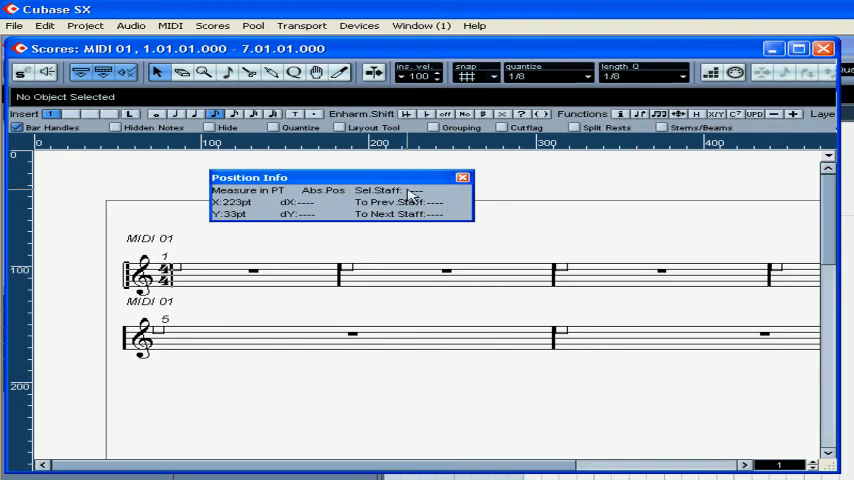
click(464, 177)
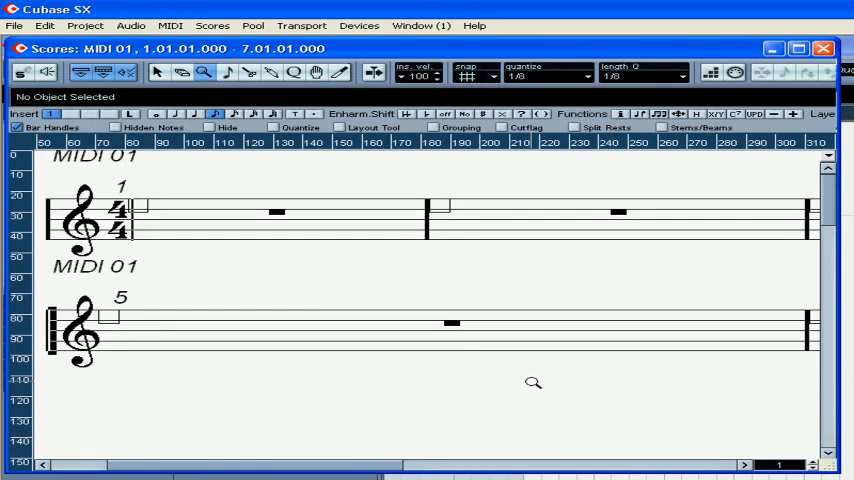
mouse_move(378, 283)
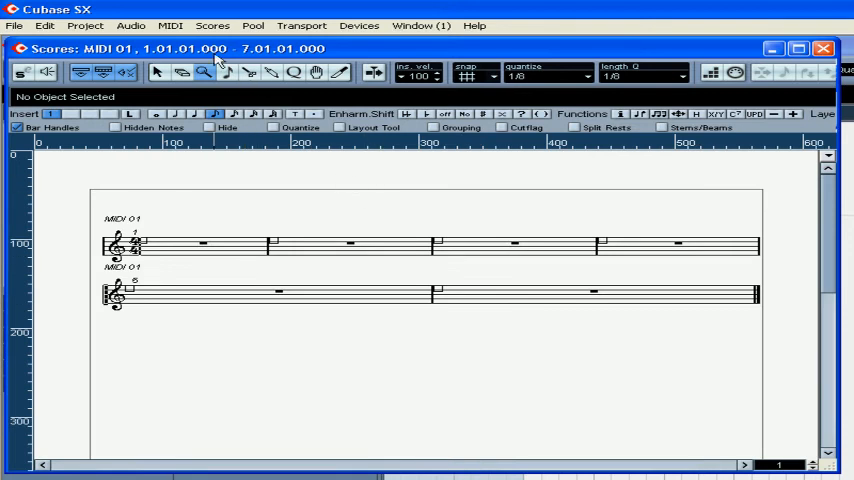
- Set Number of Bars to 4 for this staff only and close the dialog
click(211, 25)
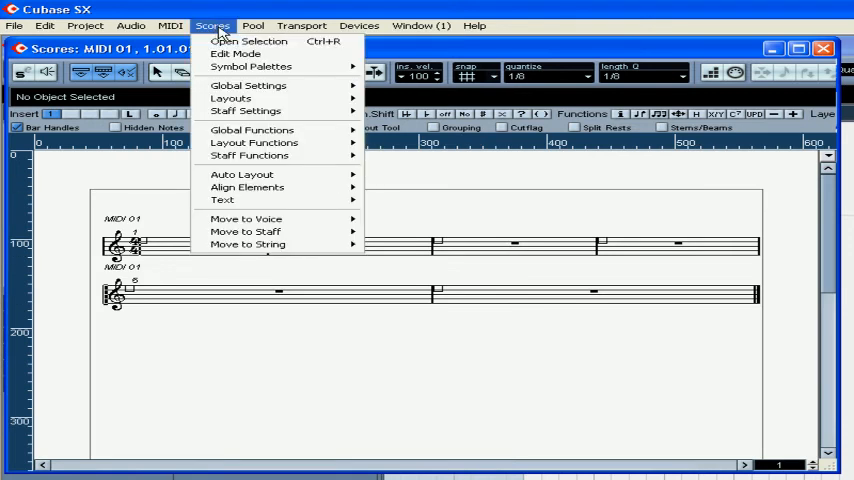
mouse_move(253, 142)
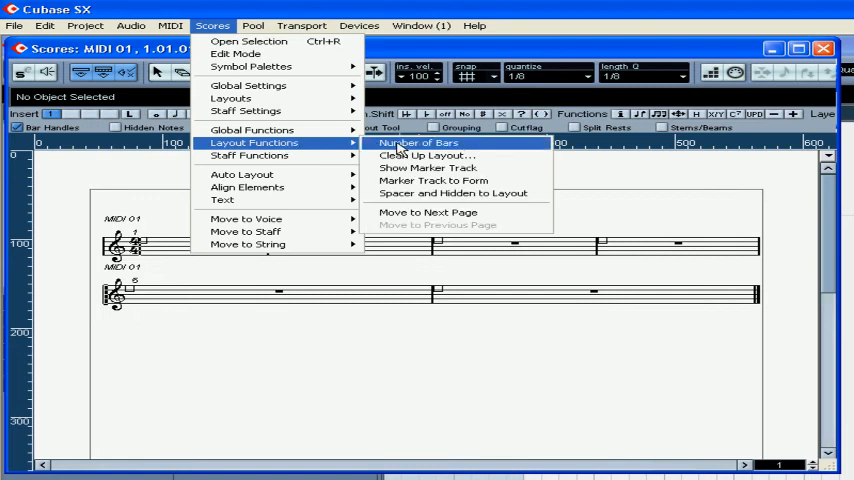
click(417, 142)
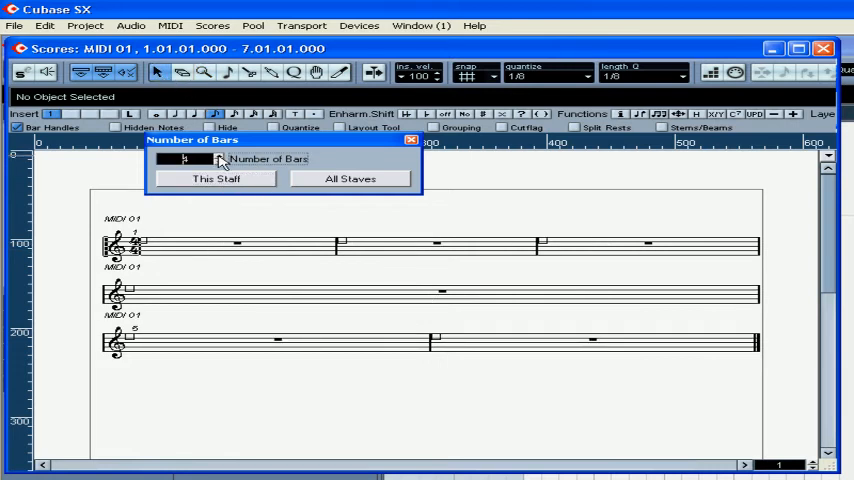
click(215, 178)
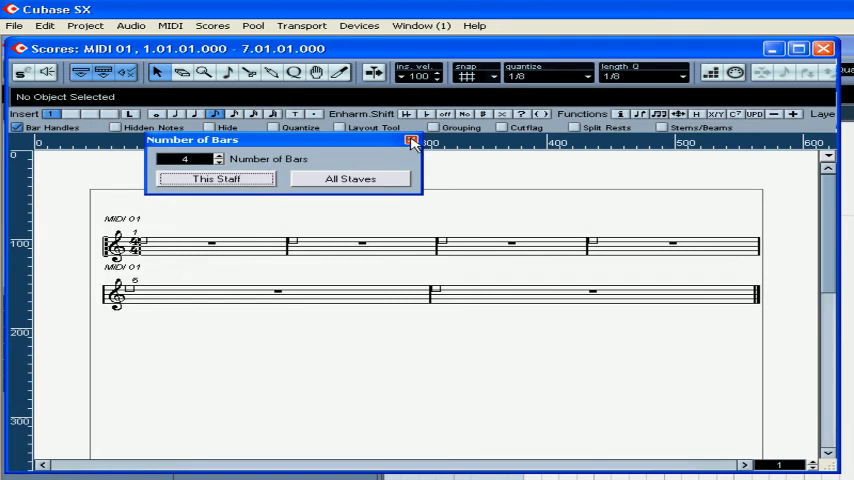
click(411, 140)
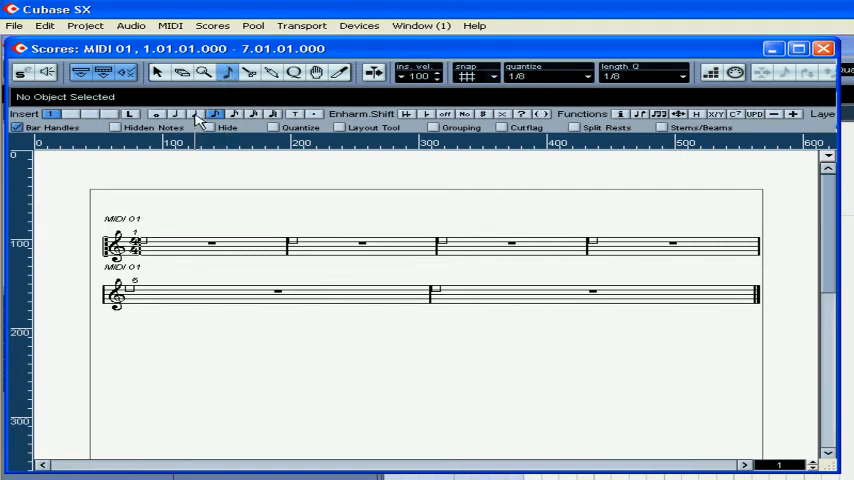
- Set quantize to 1/4 and place a quarter note in bar 1
click(585, 75)
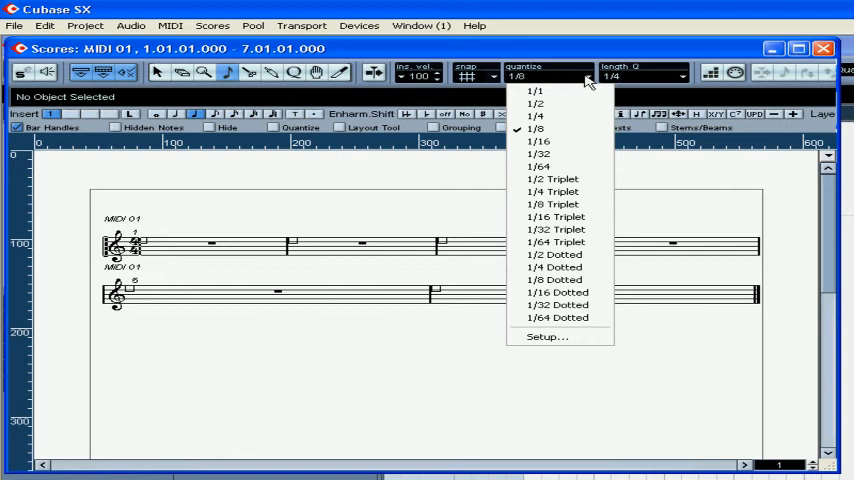
mouse_move(565, 117)
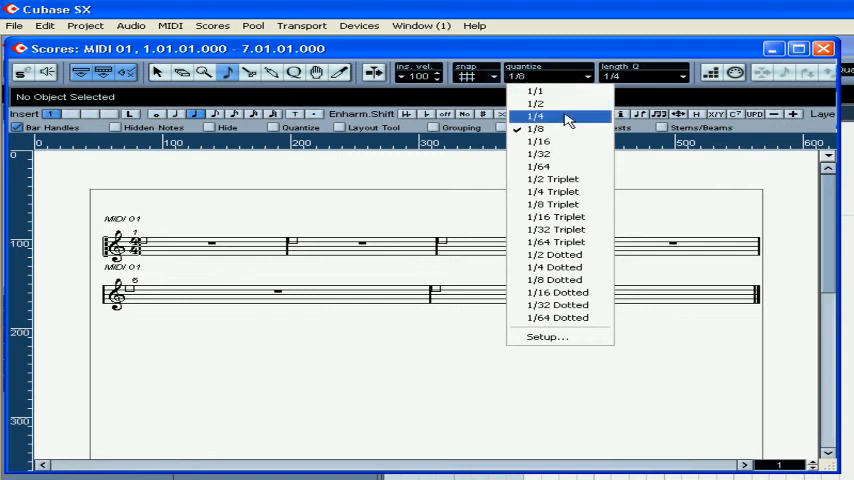
click(536, 116)
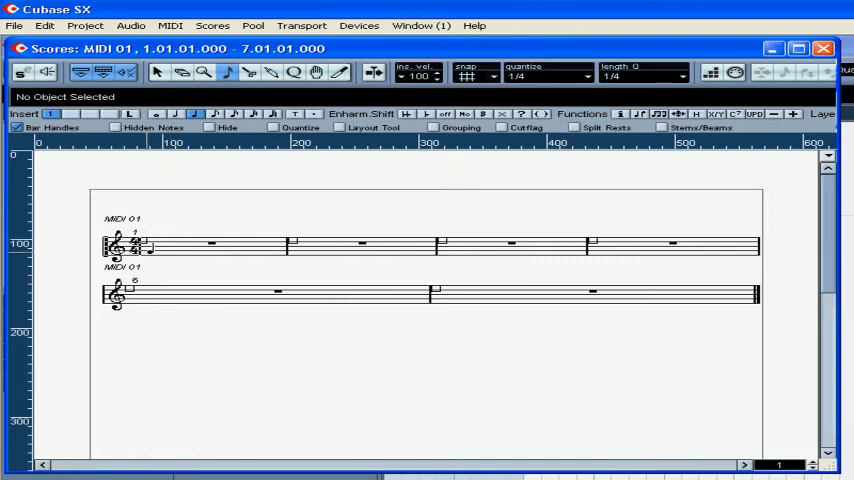
click(183, 243)
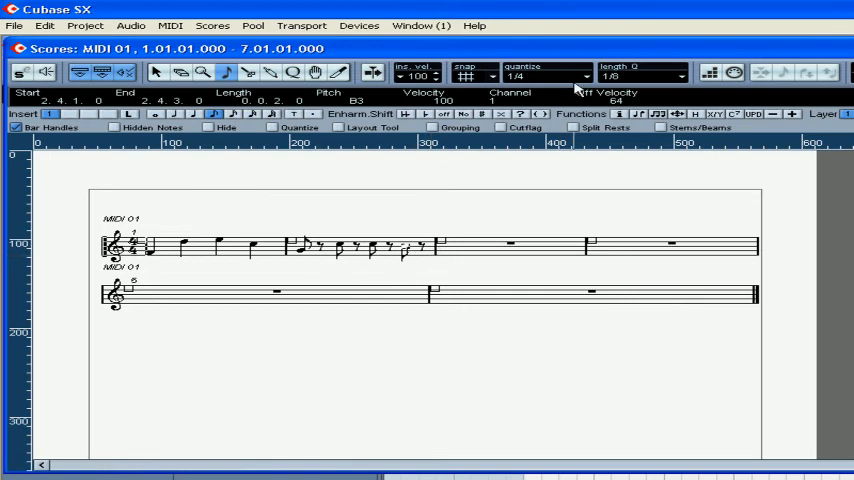
- Set quantize to 1/8 and add an eighth note at the start of bar 3
click(585, 76)
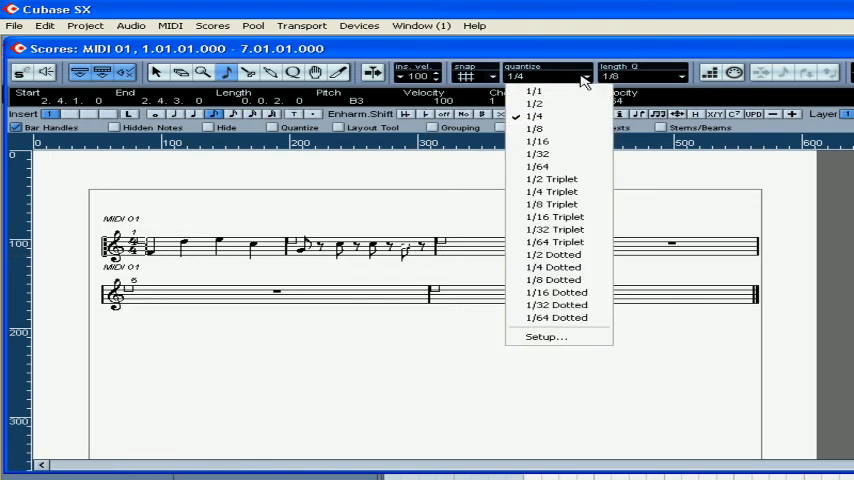
mouse_move(540, 128)
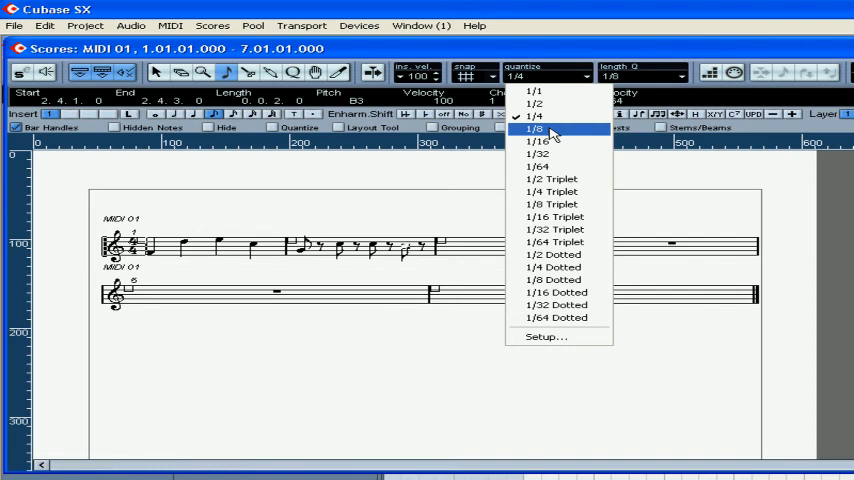
click(537, 128)
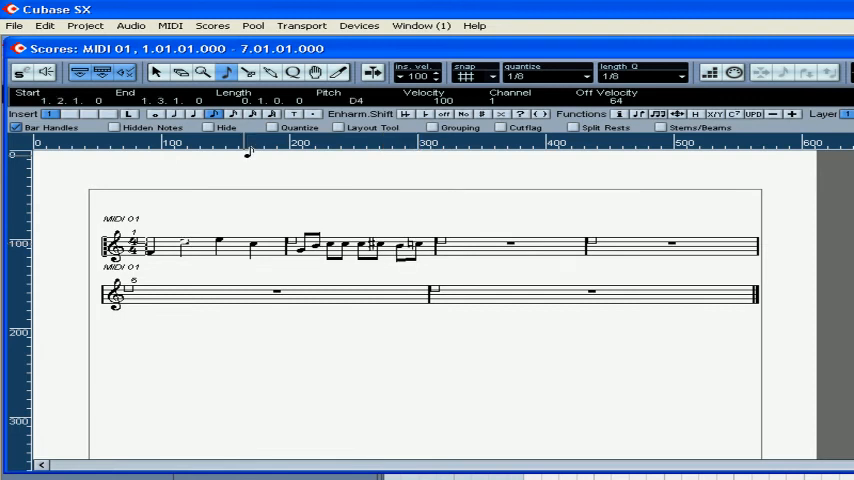
mouse_move(198, 162)
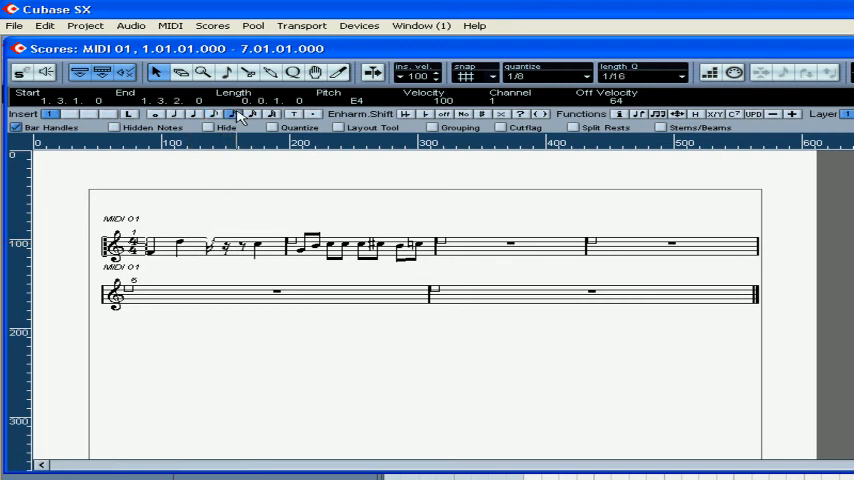
mouse_move(228, 148)
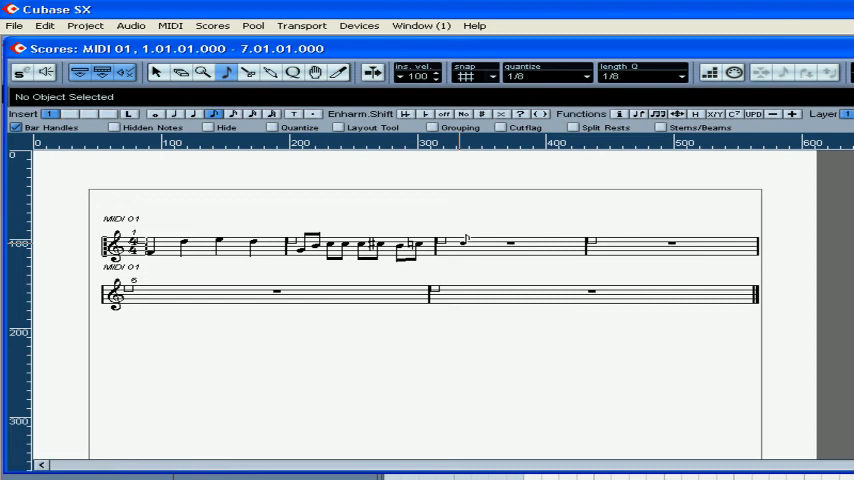
click(455, 244)
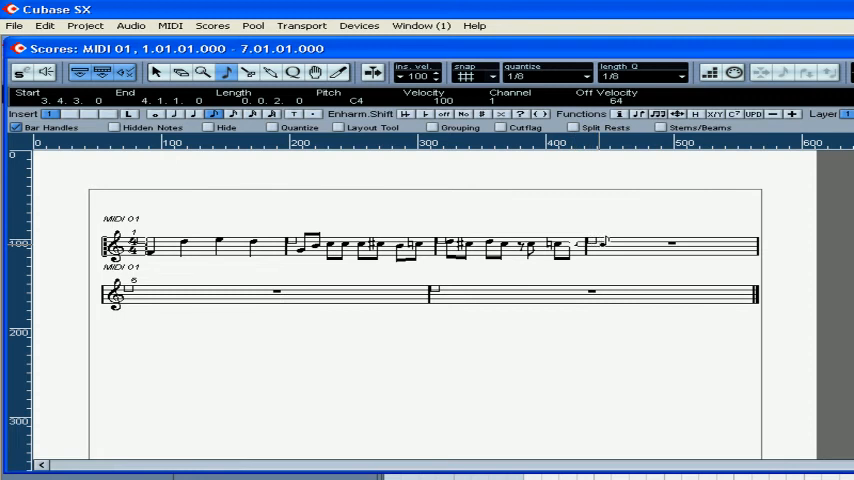
- Add eighth notes in bar 4 and cut them with the Scissors tool
click(598, 245)
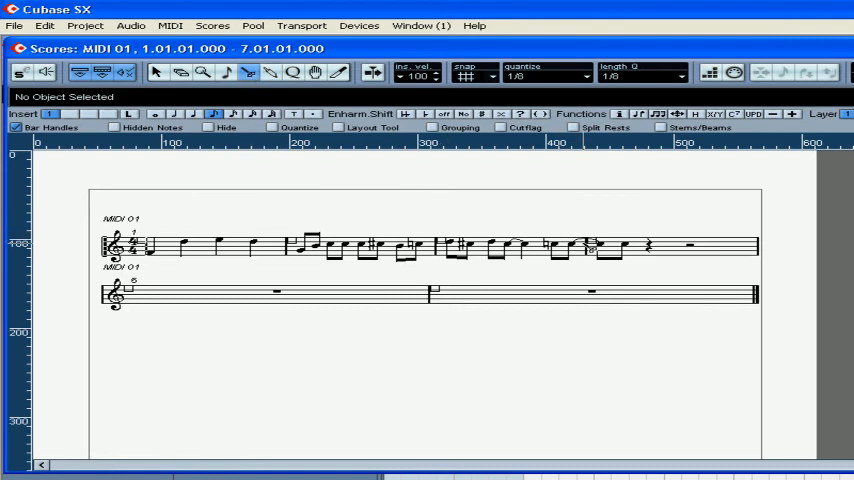
click(595, 248)
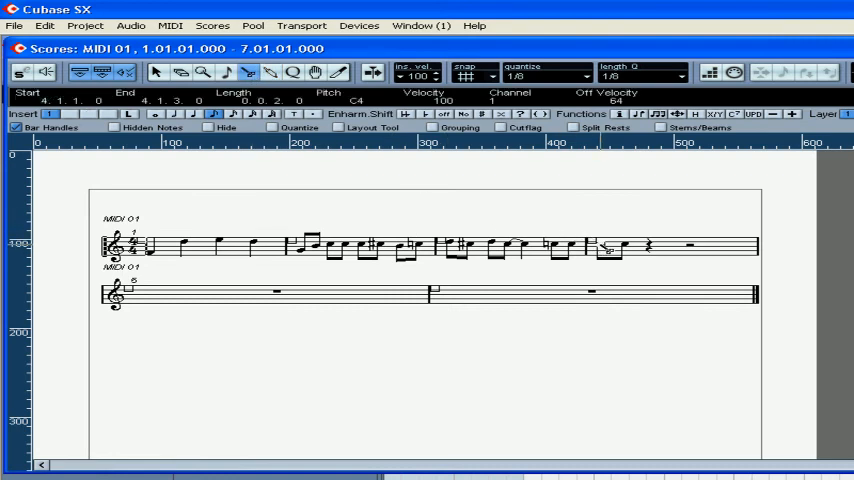
click(530, 247)
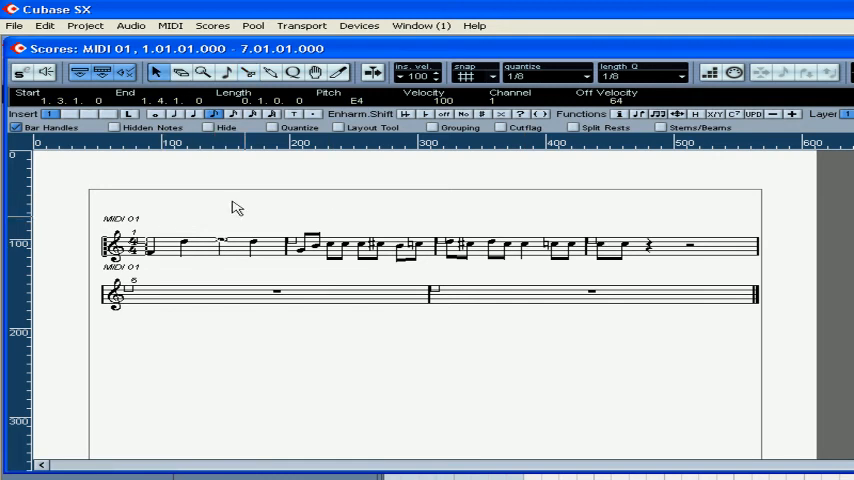
- Select bar 1's notes, close the Set Note Info dialog, and add a note in bar 1
drag(221, 235, 395, 320)
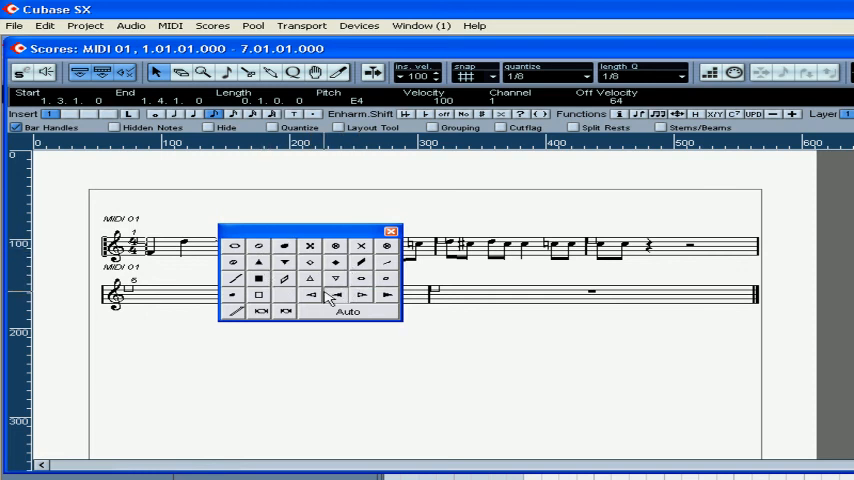
mouse_move(305, 262)
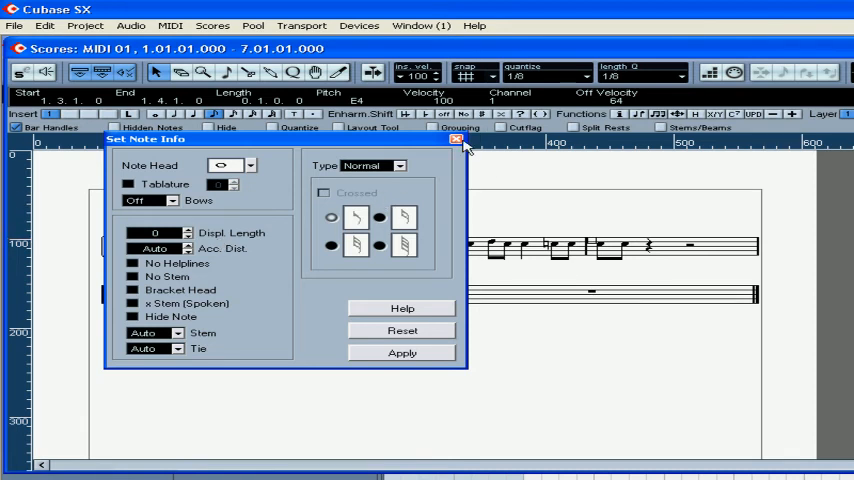
click(456, 140)
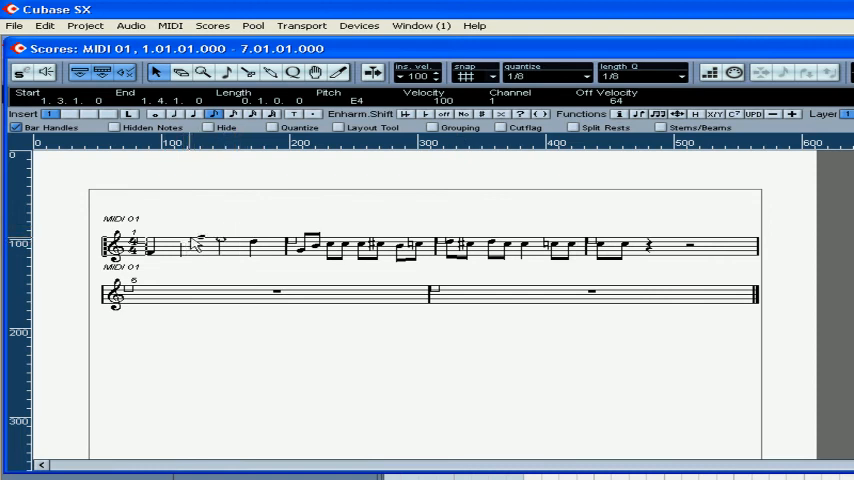
click(180, 238)
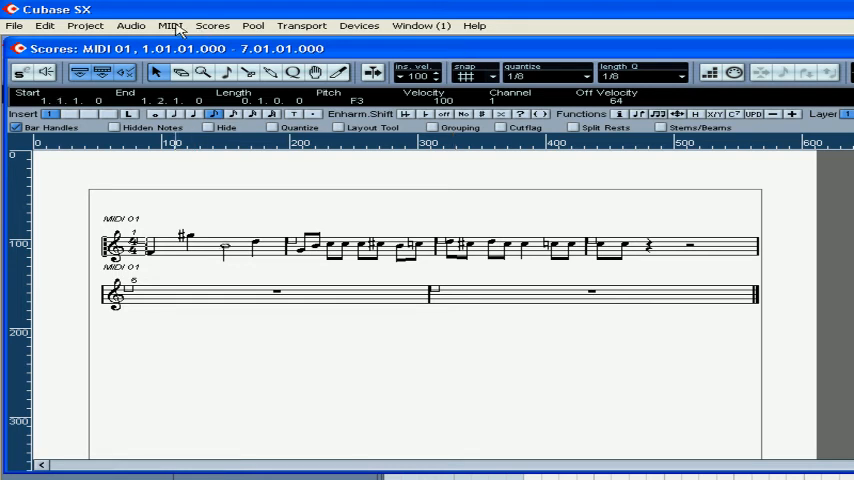
- Open the MIDI 01 part in the Key Editor beside the score
click(170, 25)
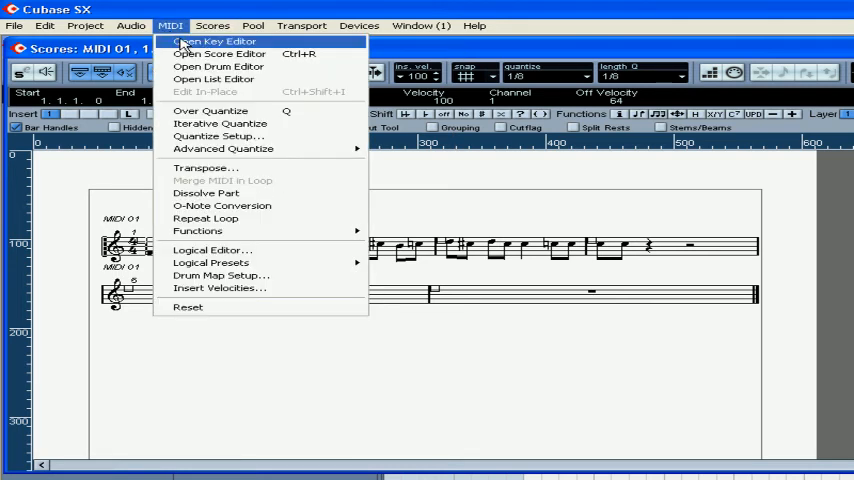
click(210, 41)
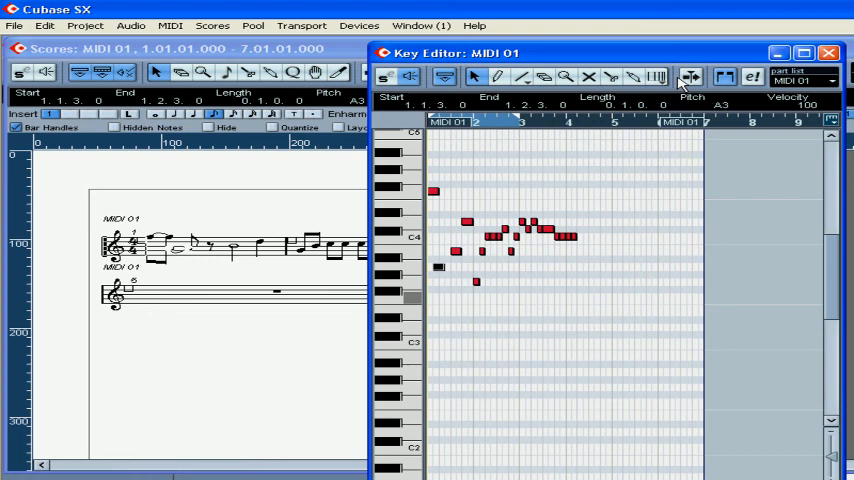
mouse_move(303, 88)
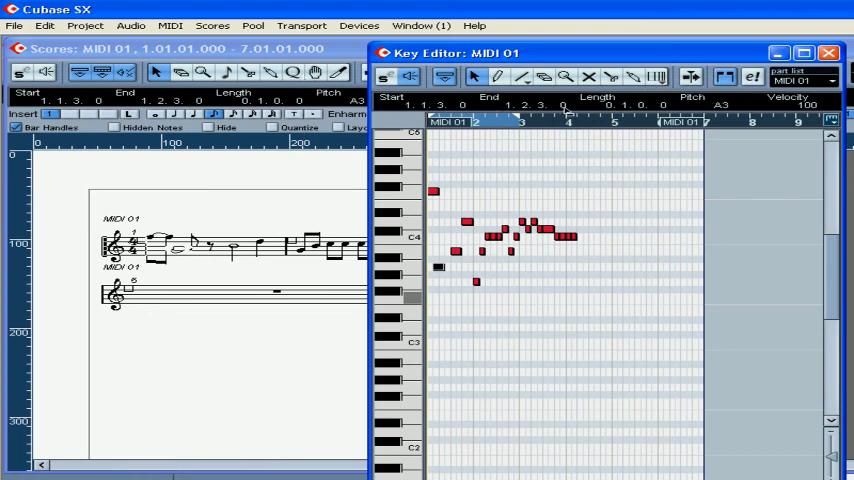
mouse_move(424, 237)
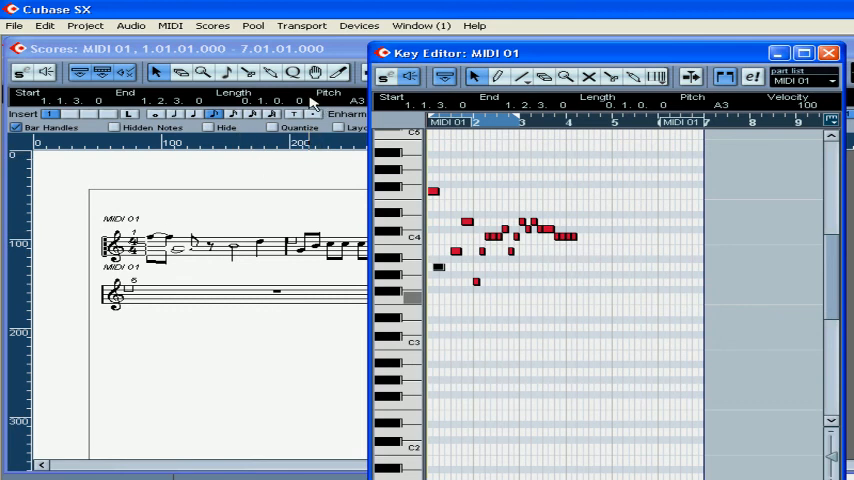
mouse_move(685, 113)
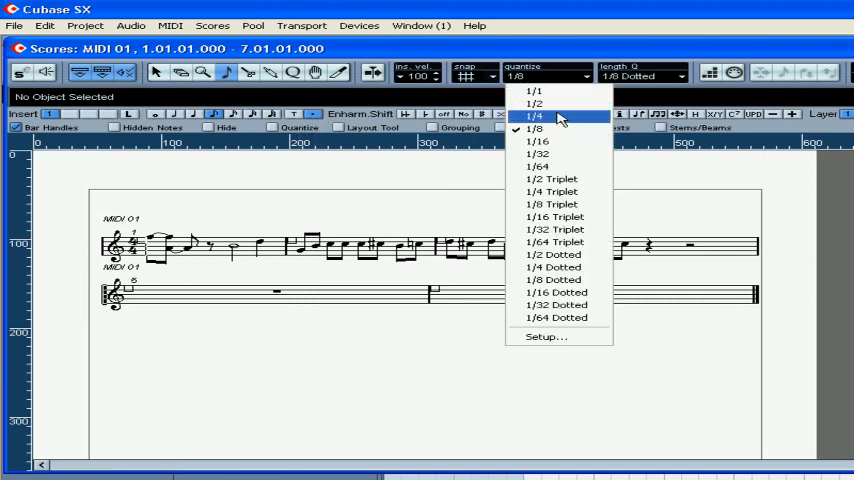
- Set quantize to 1/4 and insert a dotted quarter C#4 at bar 5, lower staff
click(535, 115)
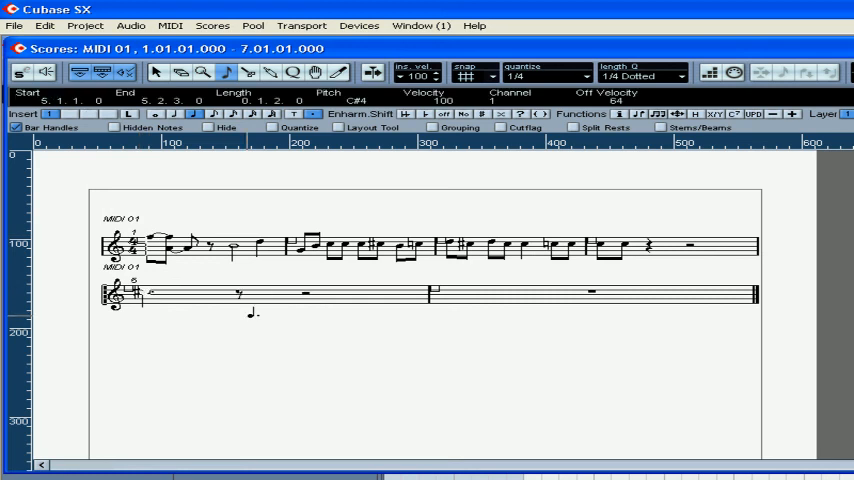
click(167, 305)
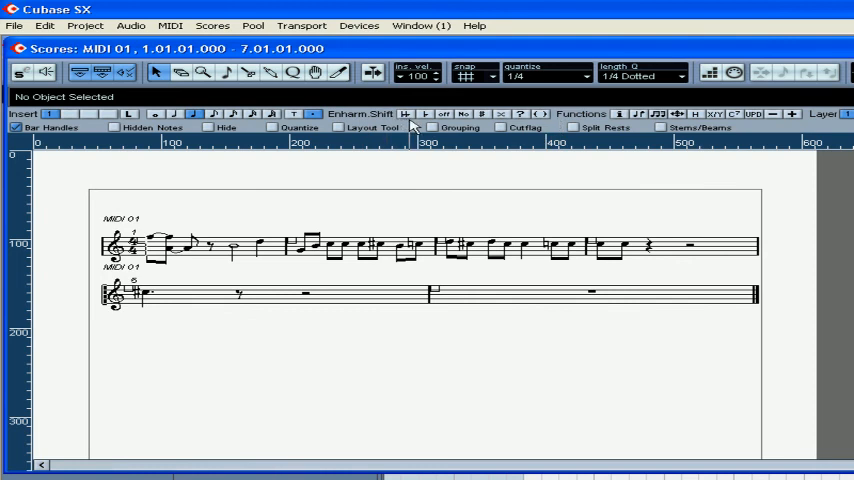
mouse_move(483, 128)
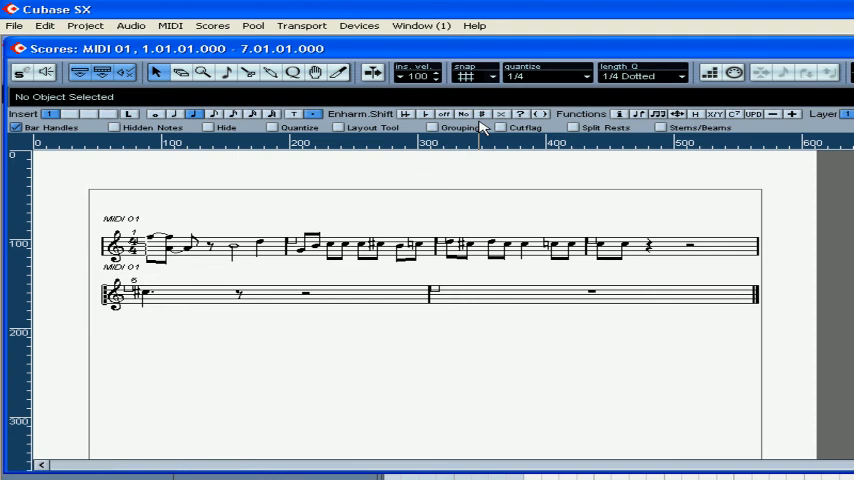
mouse_move(260, 250)
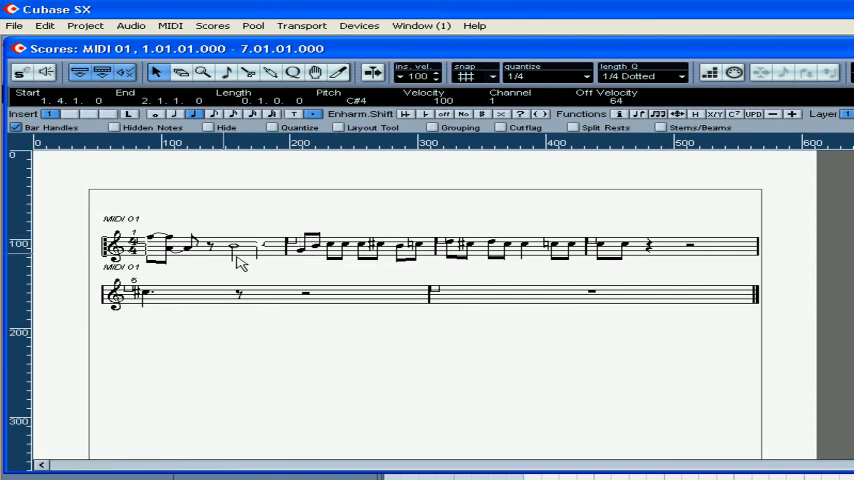
double_click(118, 247)
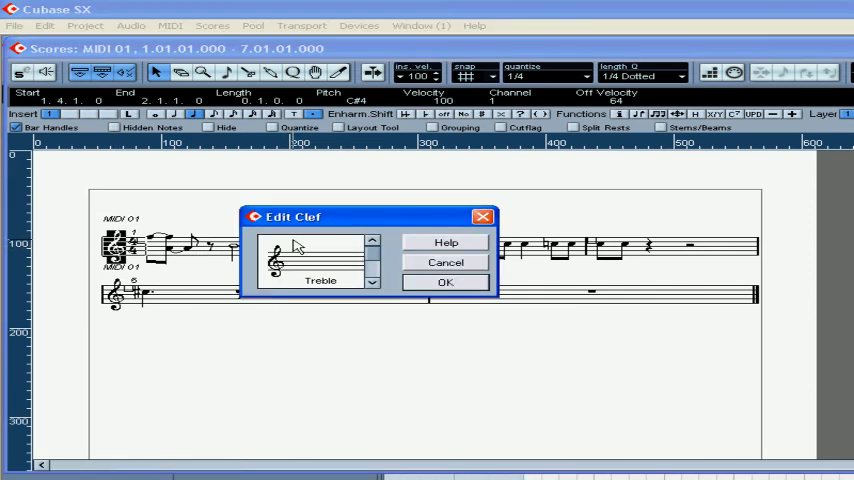
click(373, 288)
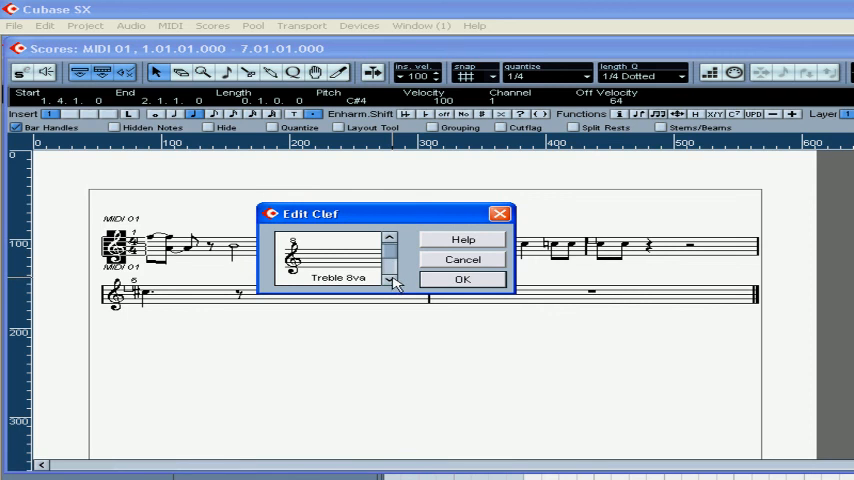
click(389, 287)
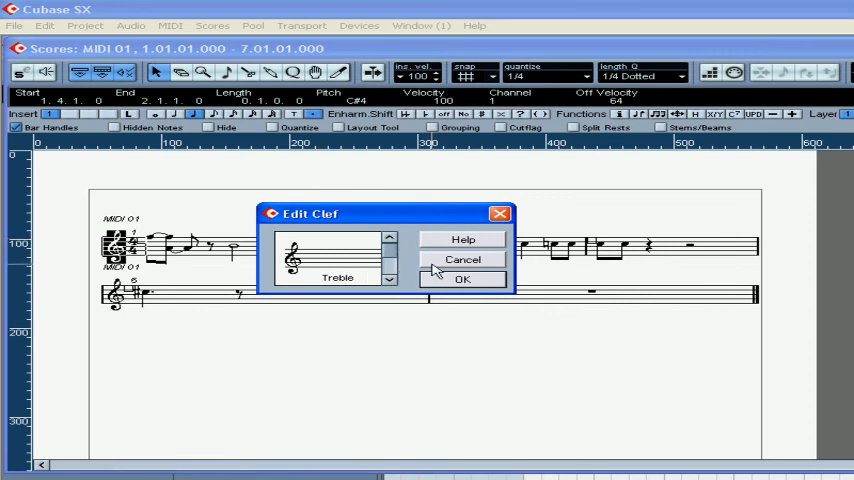
click(462, 279)
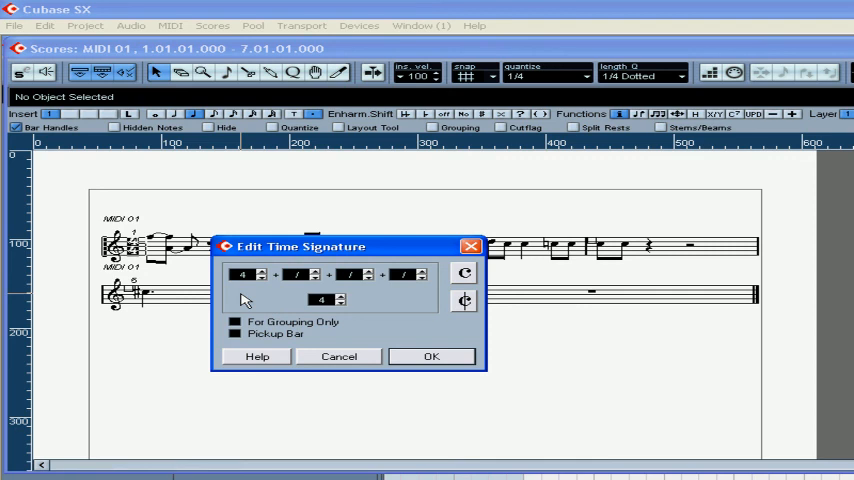
mouse_move(318, 278)
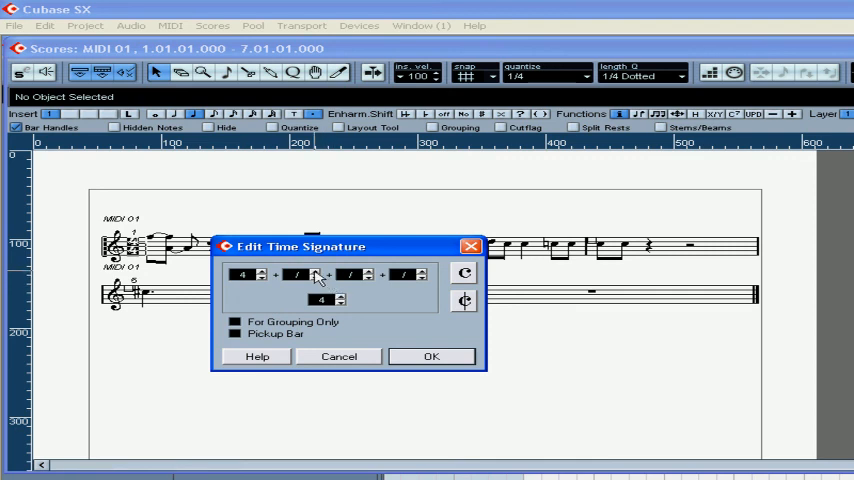
- Set numerators to 4+4+3 over 4, tick For Grouping Only, and confirm
click(306, 270)
text(4)
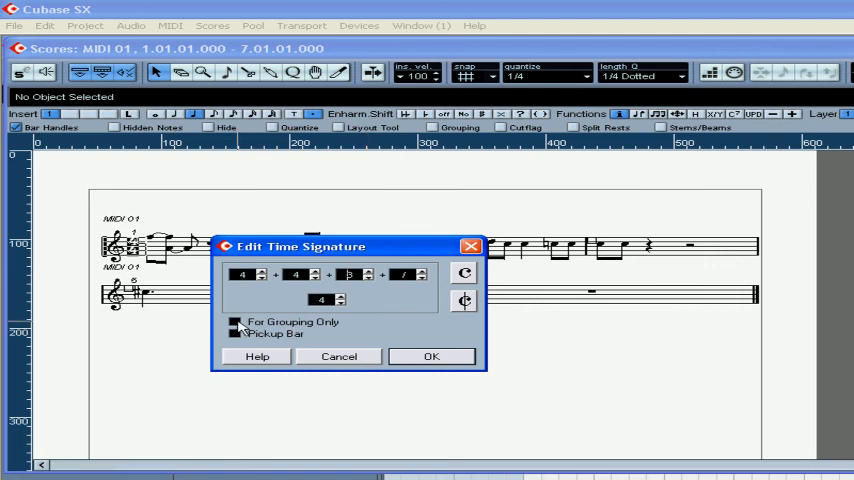
click(235, 321)
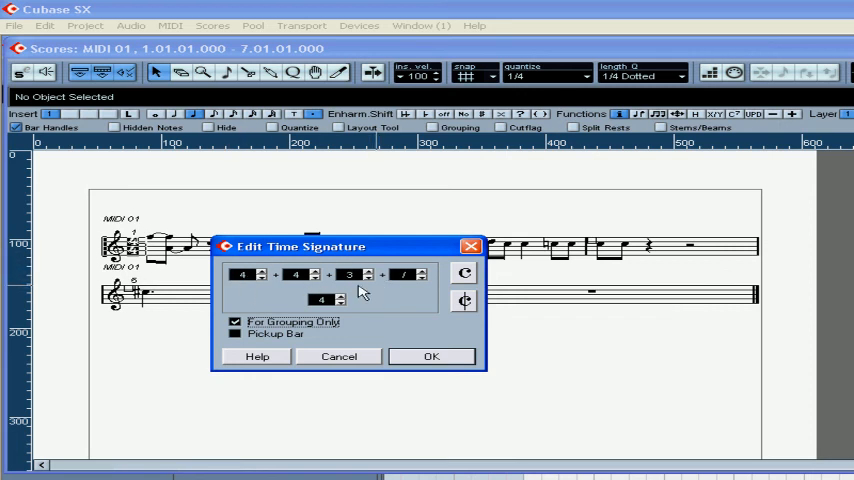
click(431, 356)
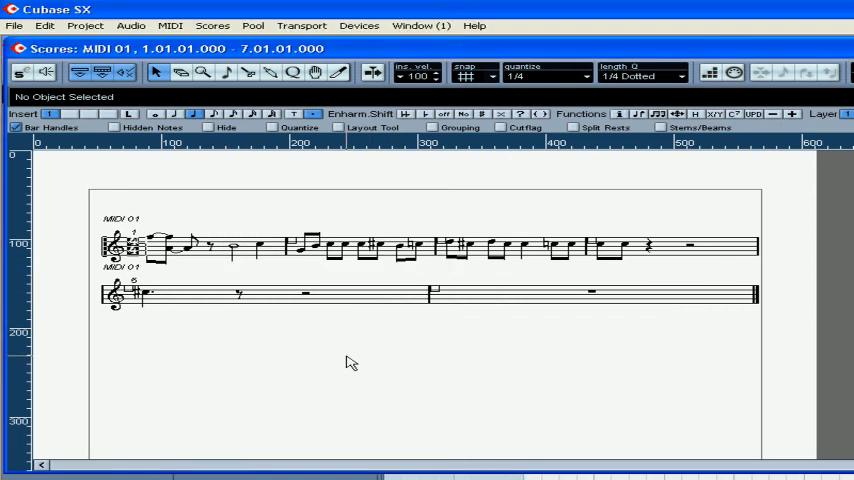
mouse_move(578, 219)
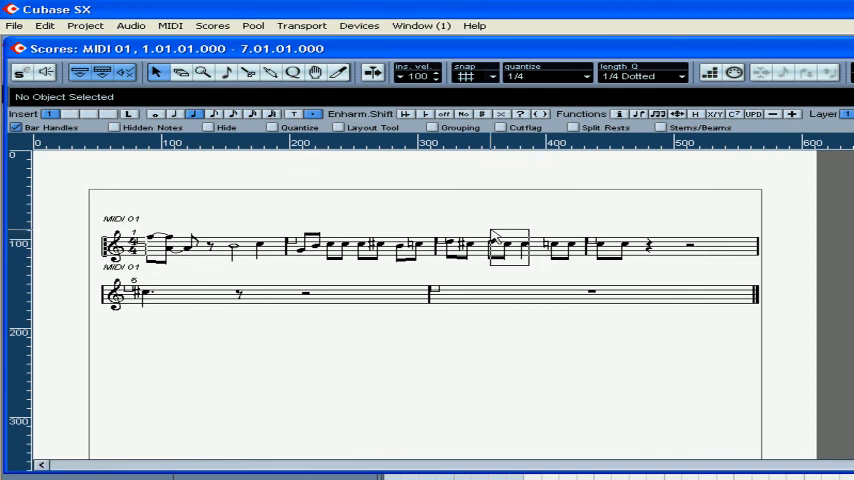
- Select bar 1's beamed eighth notes and push their beam down so stems point downward
click(505, 247)
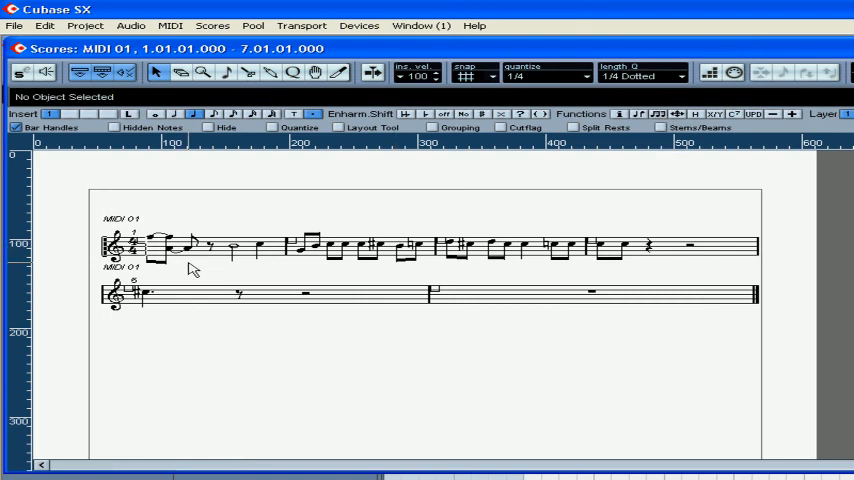
click(180, 245)
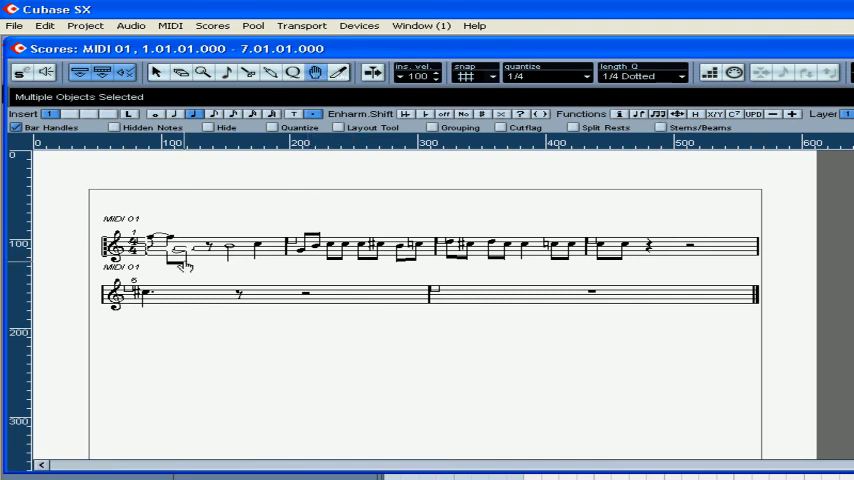
click(170, 255)
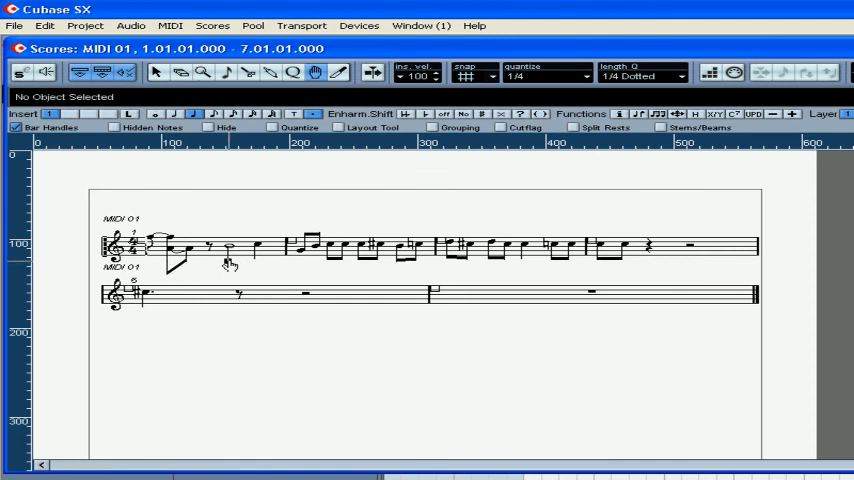
click(228, 257)
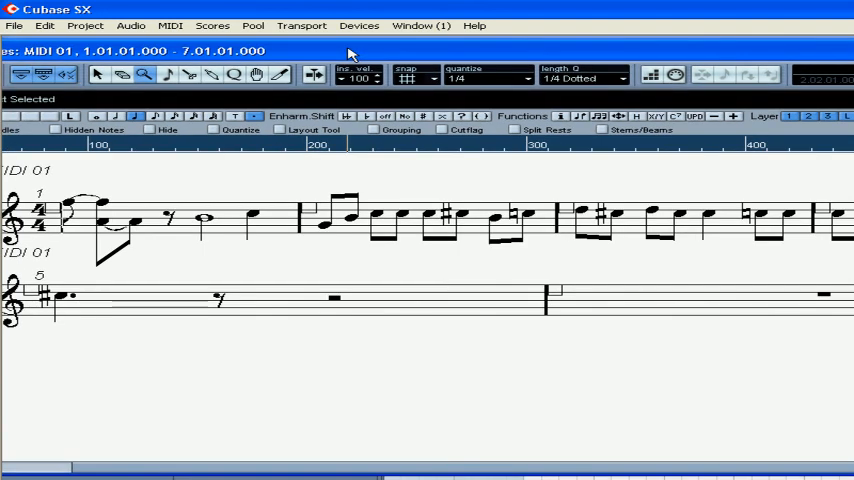
click(14, 25)
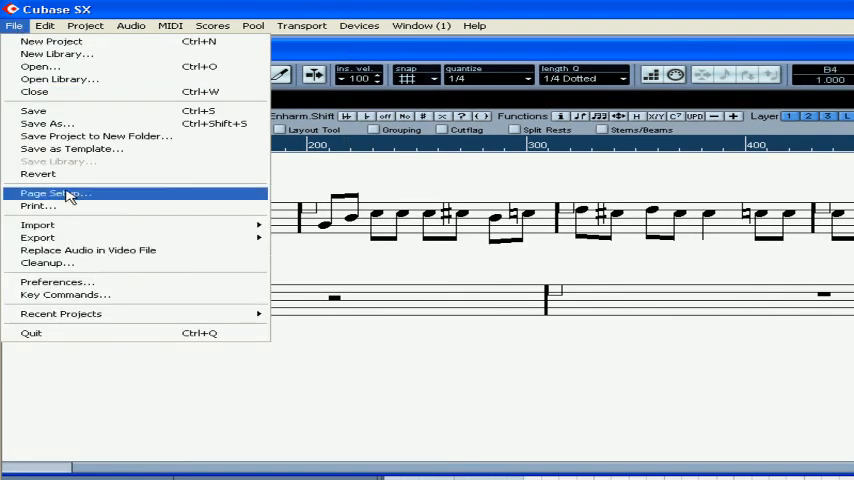
click(57, 281)
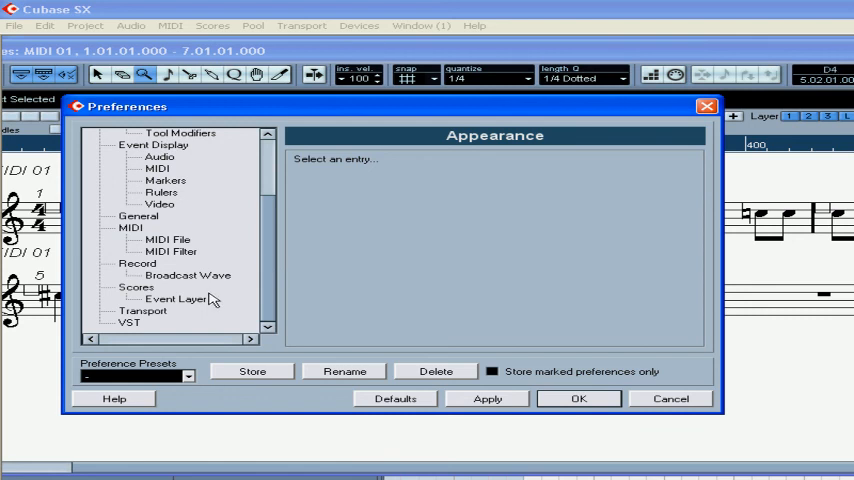
click(174, 298)
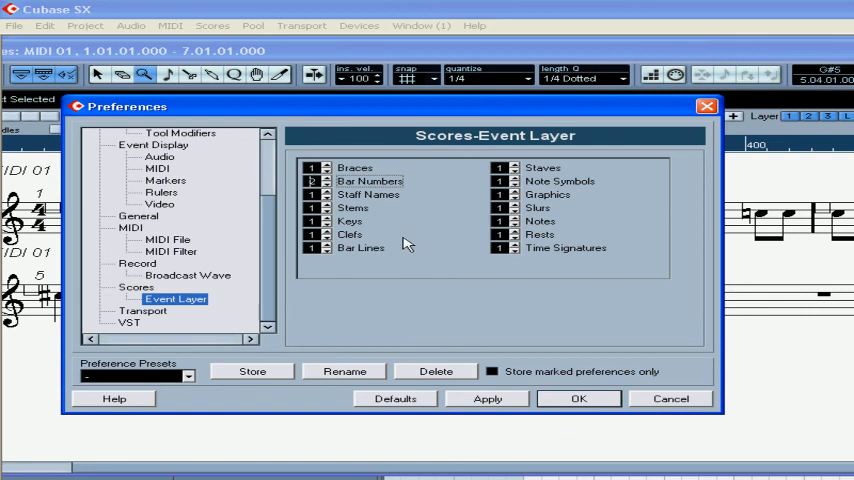
click(578, 398)
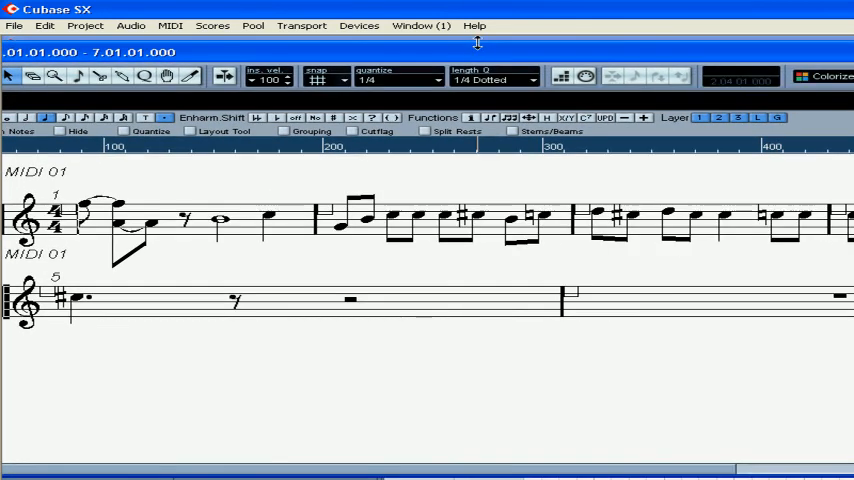
- Close the Score Editor to return to the Project window
click(700, 117)
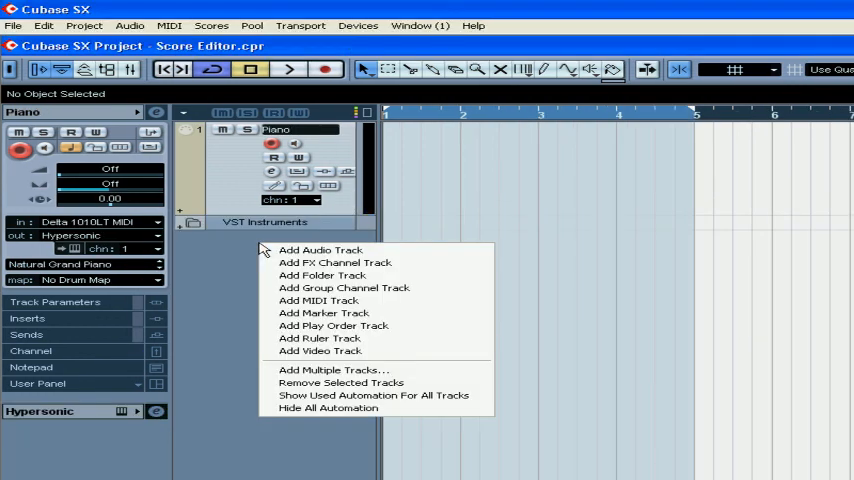
- Add a MIDI track from the track list context menu, creating MIDI 02 on channel 2
click(318, 300)
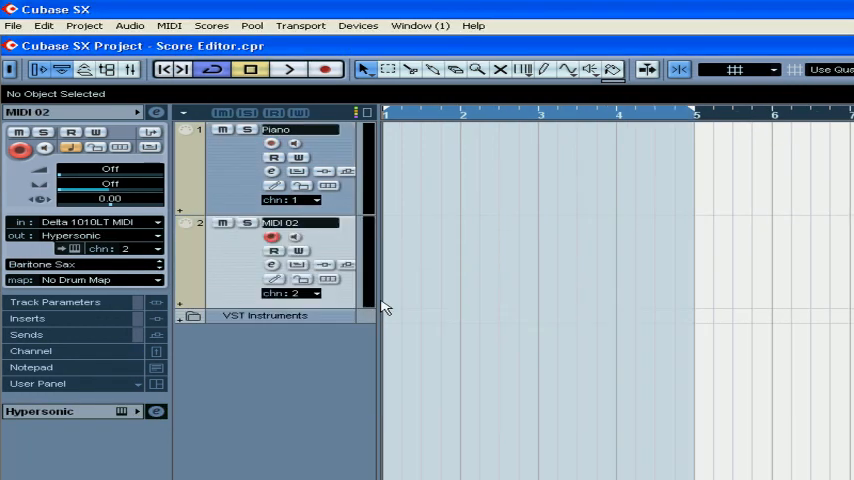